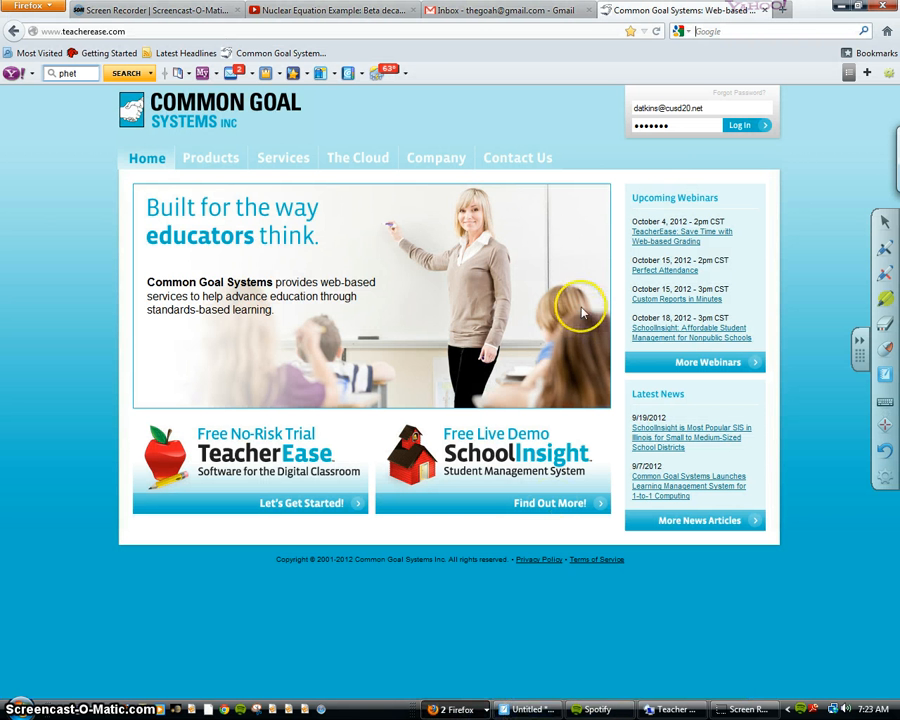
mouse_move(517, 158)
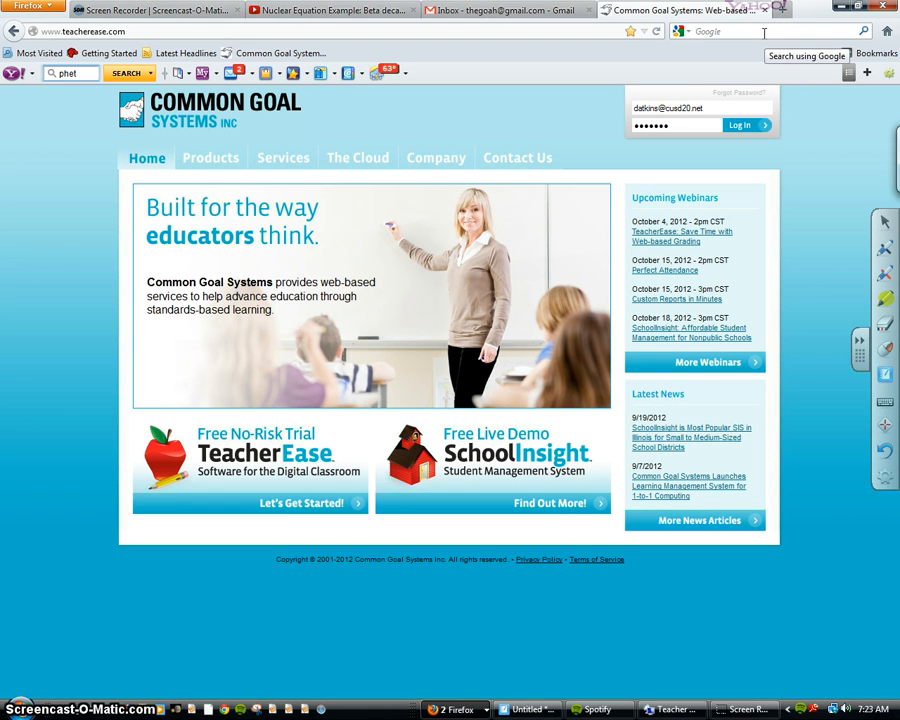
- Search Google for 'phet' in Firefox
type("phet")
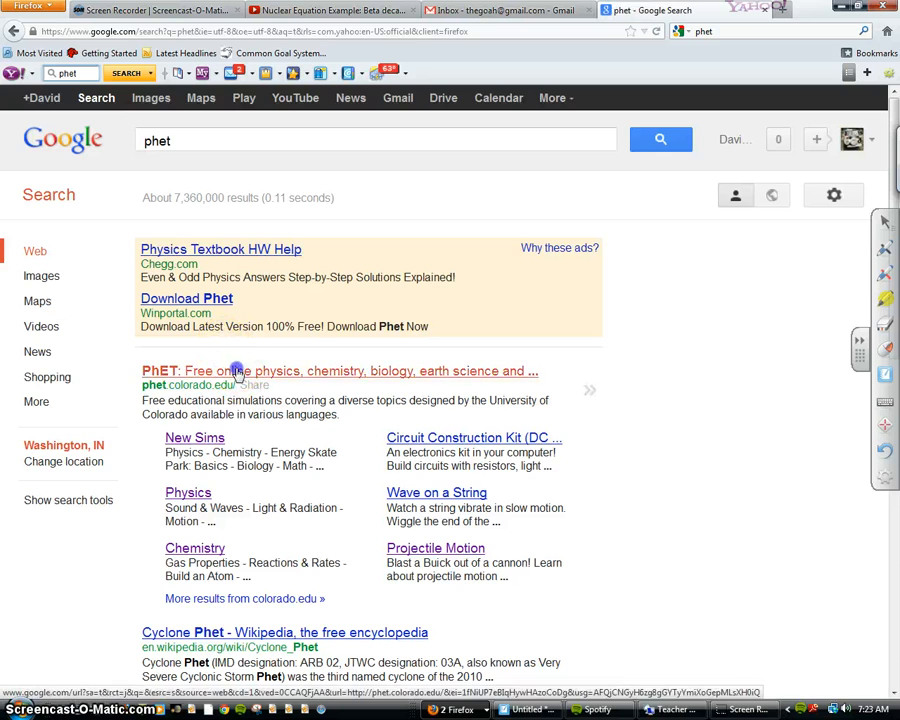
- From the PhET result, browse sims in the Chemistry category to reach Nuclear Fission
left_click(197, 371)
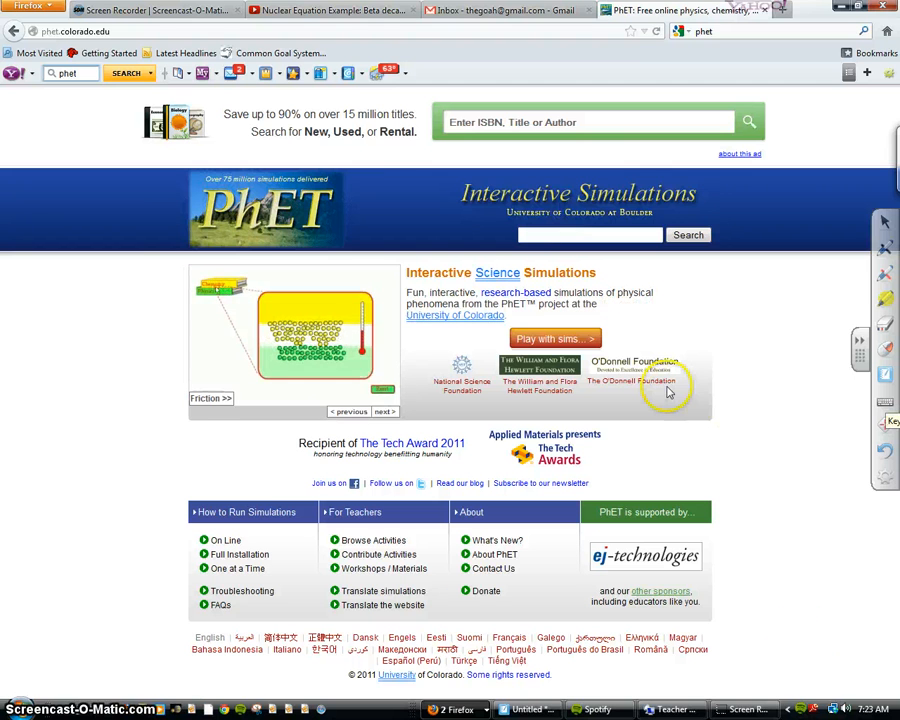
left_click(554, 338)
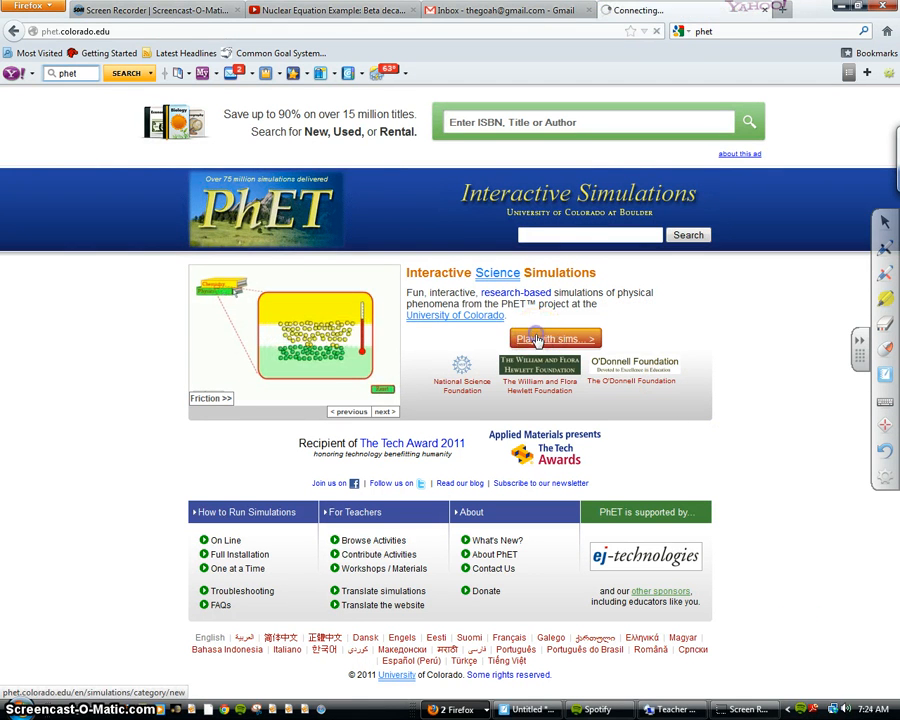
left_click(554, 338)
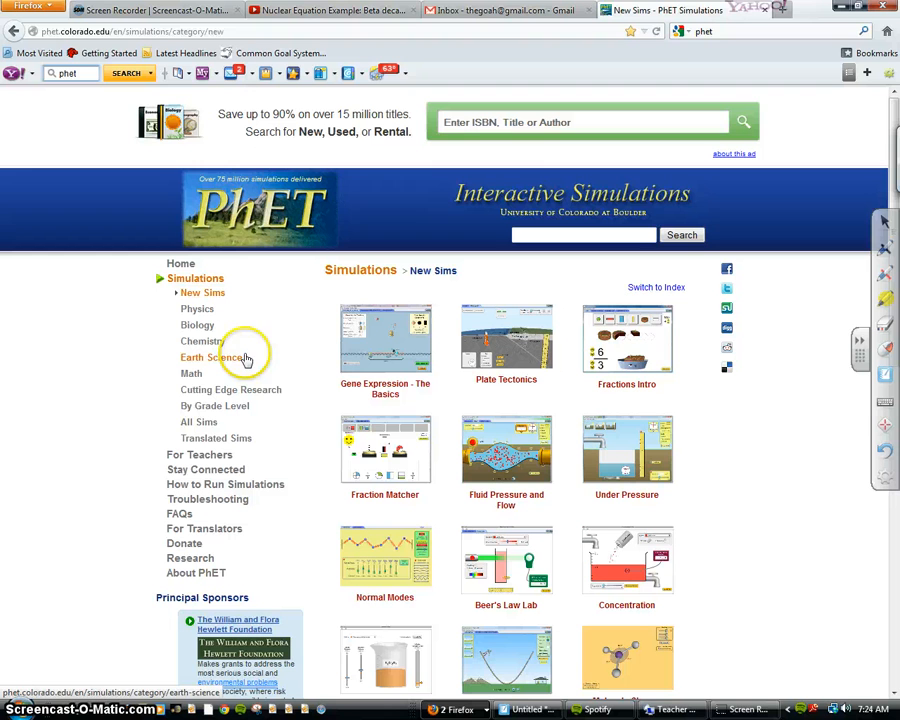
mouse_move(197, 309)
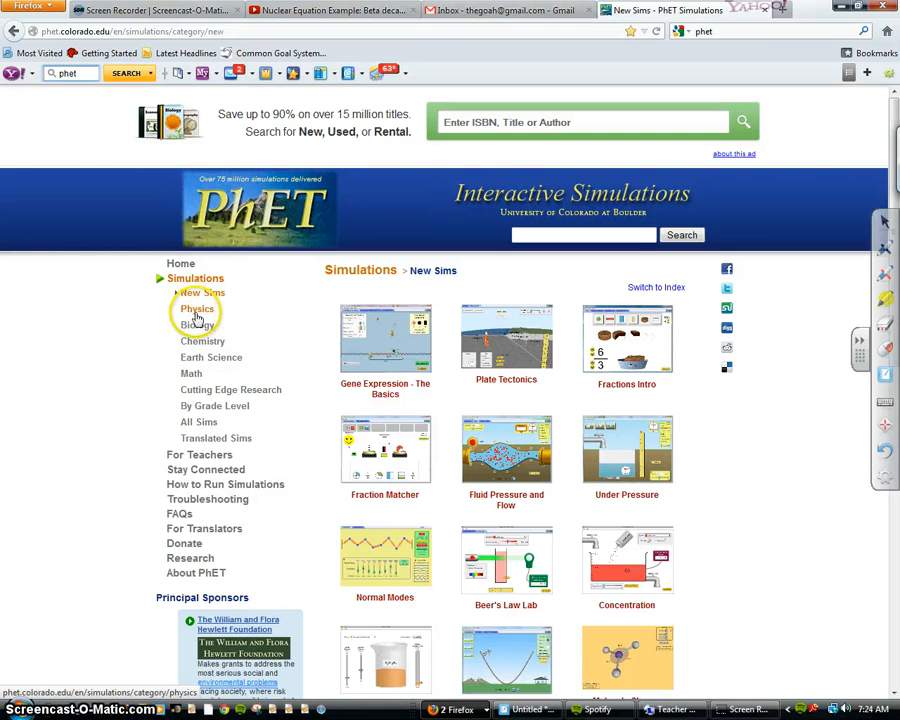
left_click(202, 341)
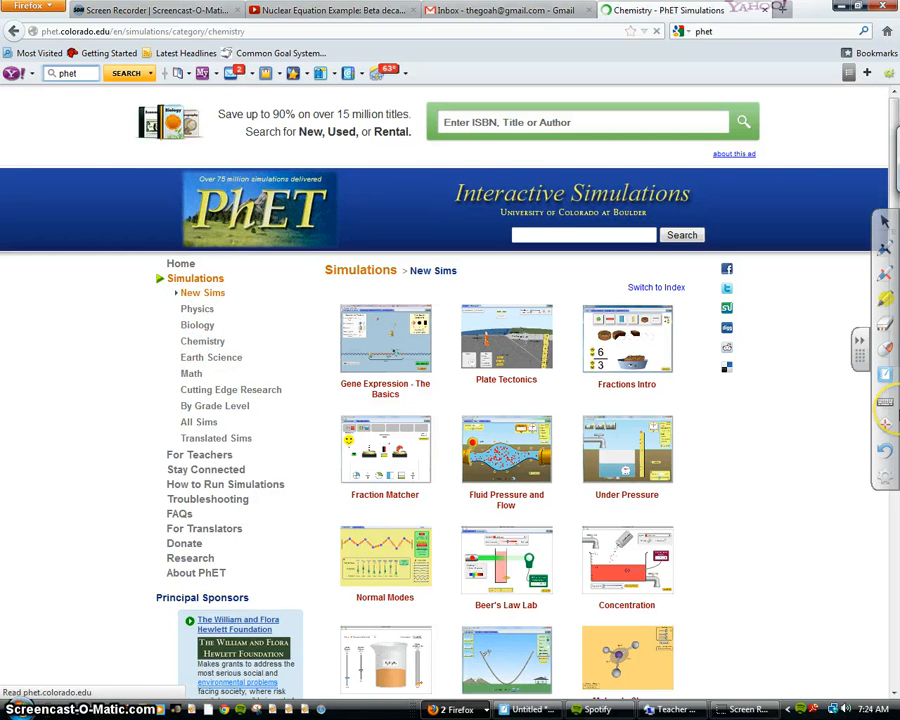
left_click(202, 341)
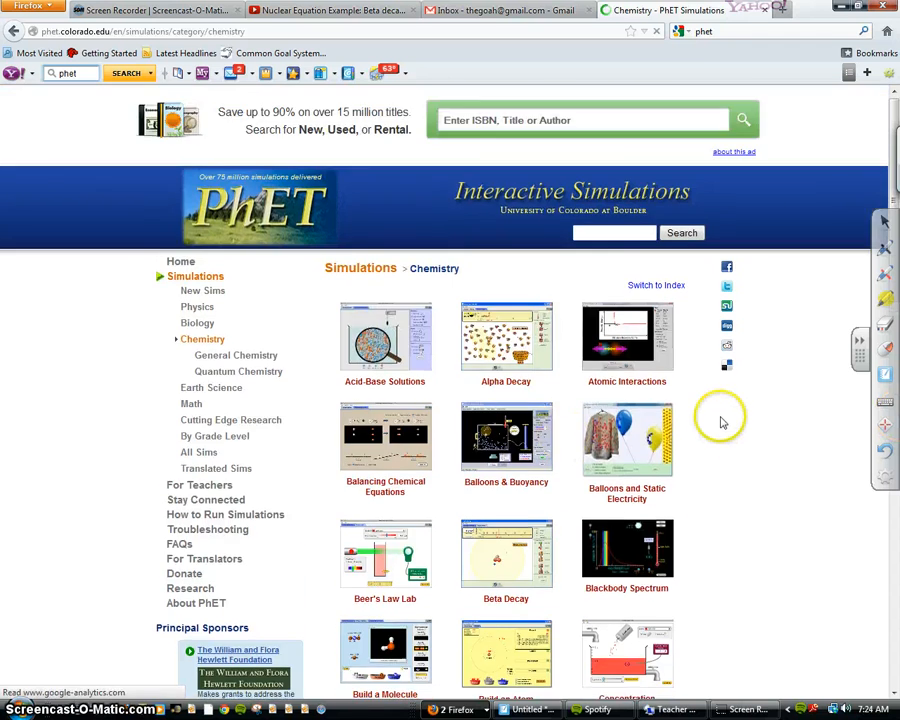
scroll("down", 3)
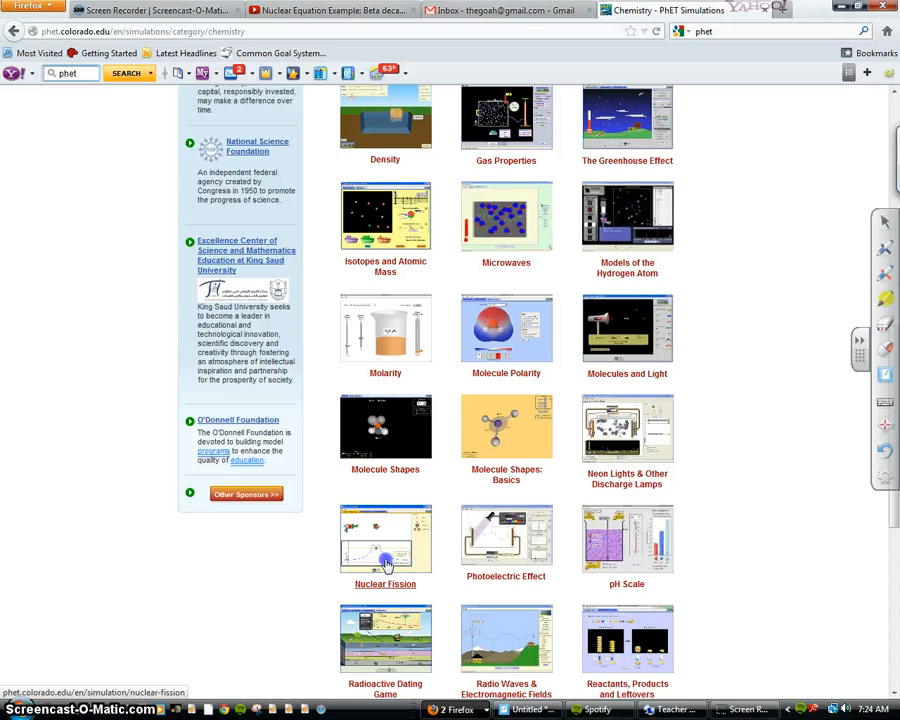
left_click(385, 540)
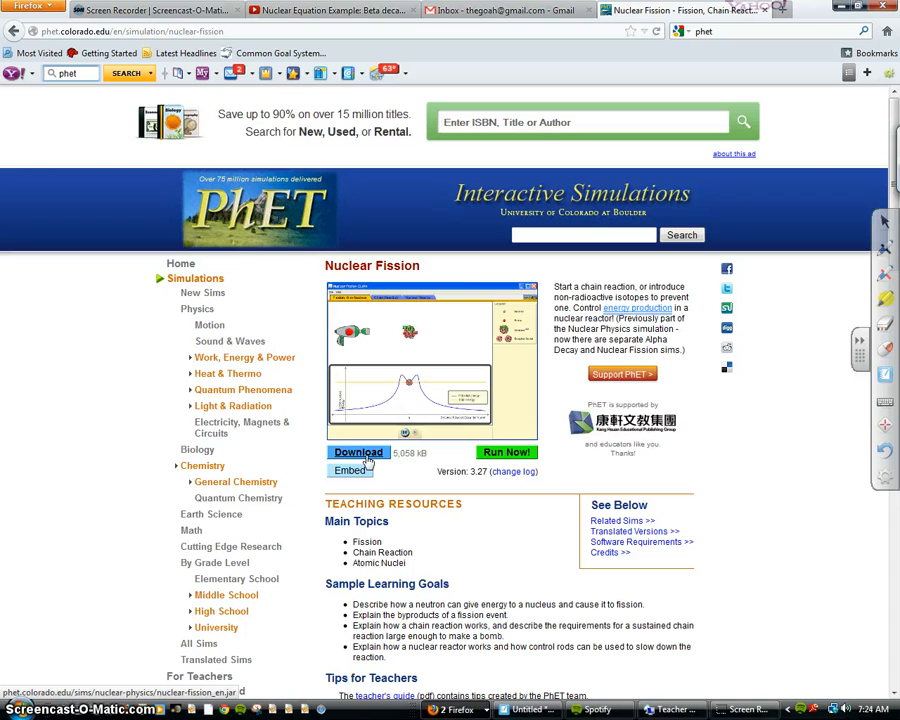
- Run the Nuclear Fission simulation and confirm opening it with Java Web Start
left_click(506, 452)
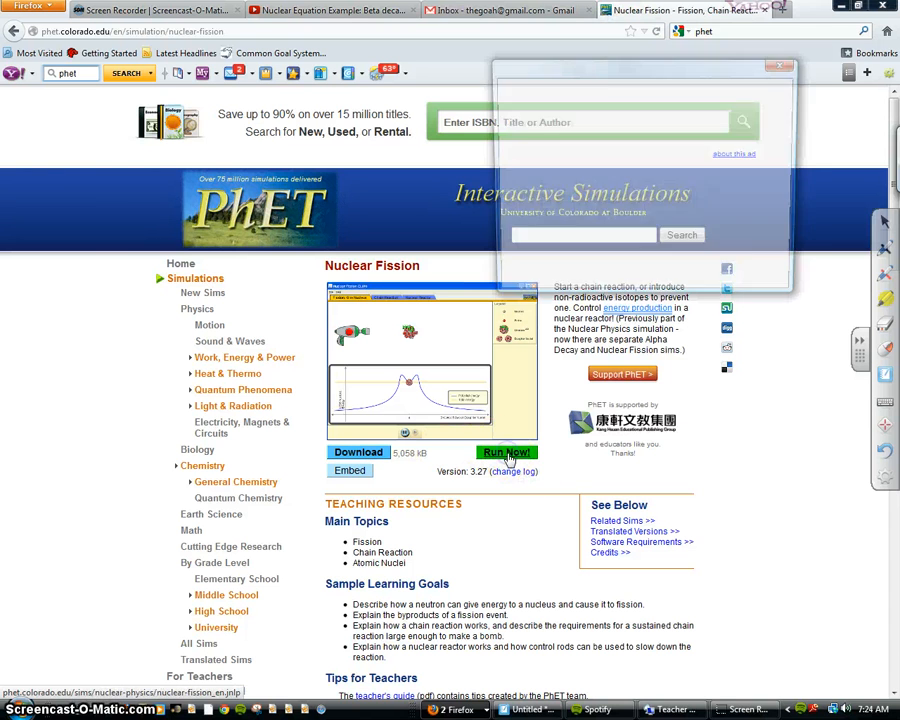
left_click(506, 452)
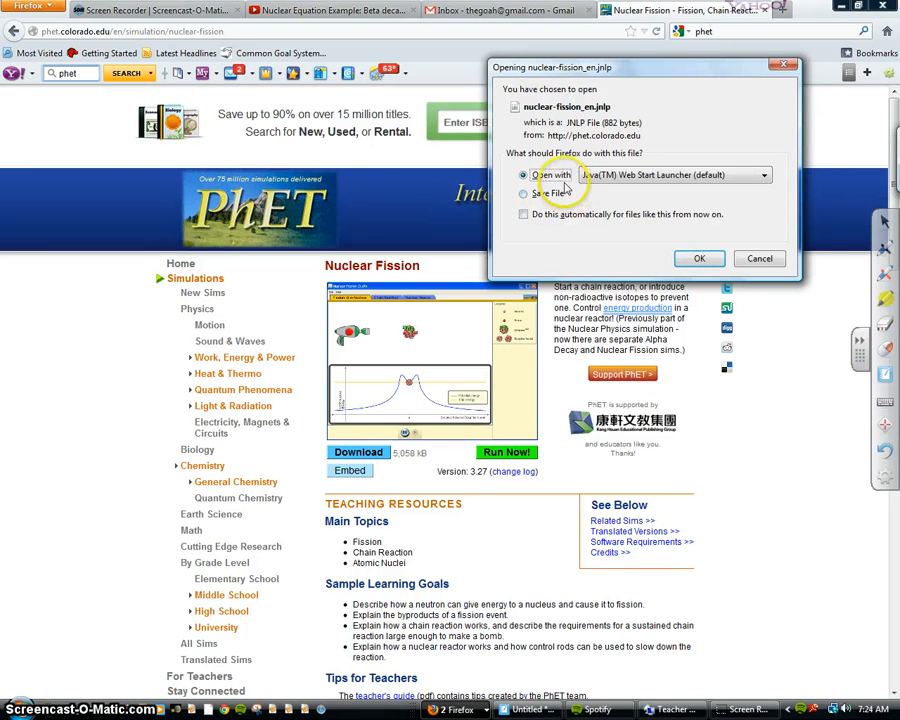
left_click(699, 258)
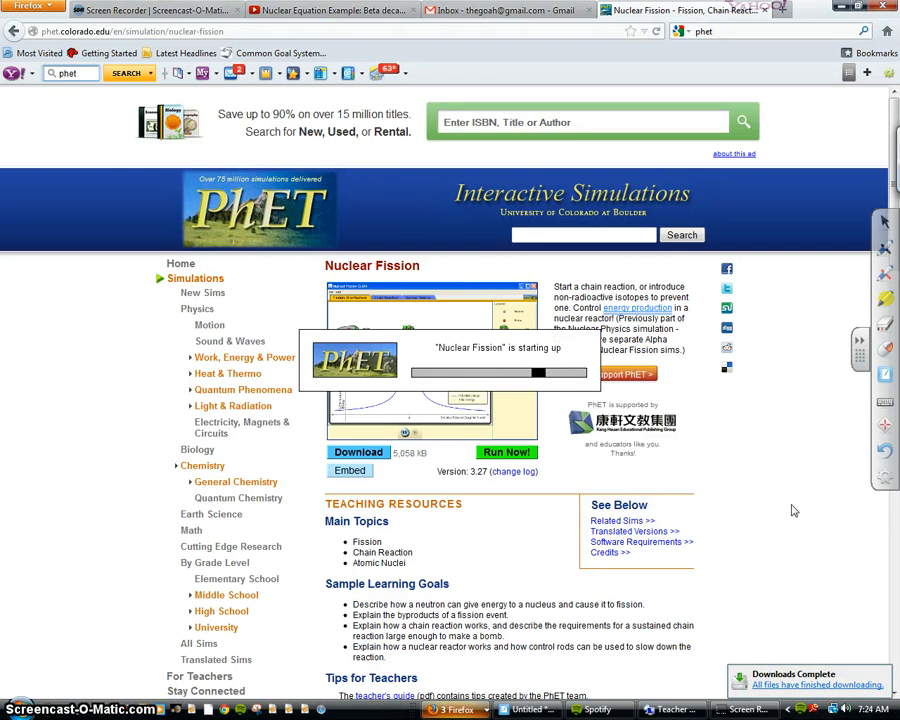
mouse_move(760, 509)
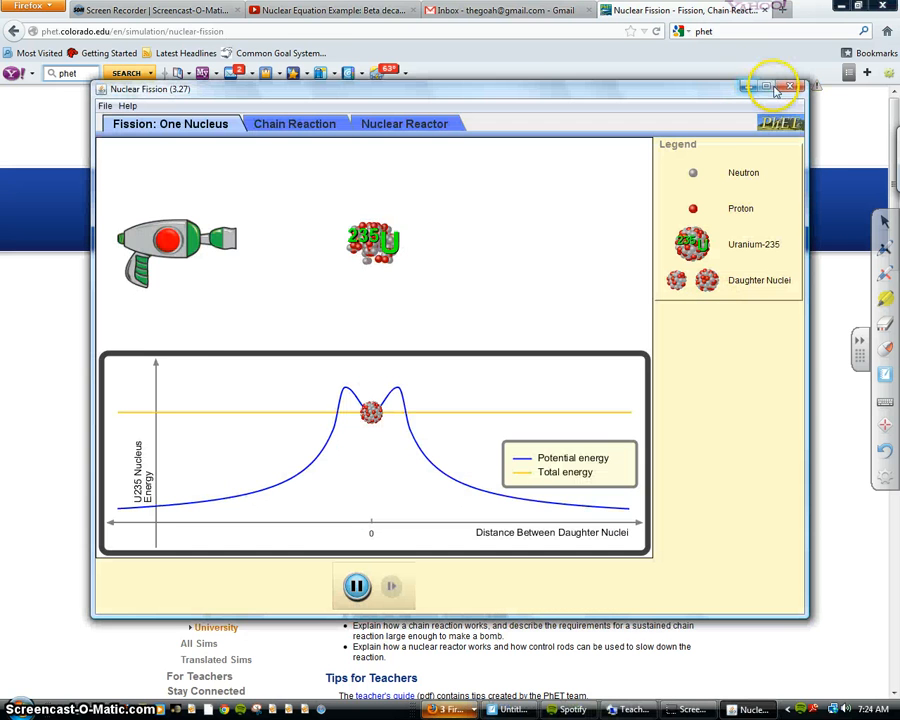
- Maximize the simulation window and fire a neutron at the U-235 nucleus
left_click(766, 87)
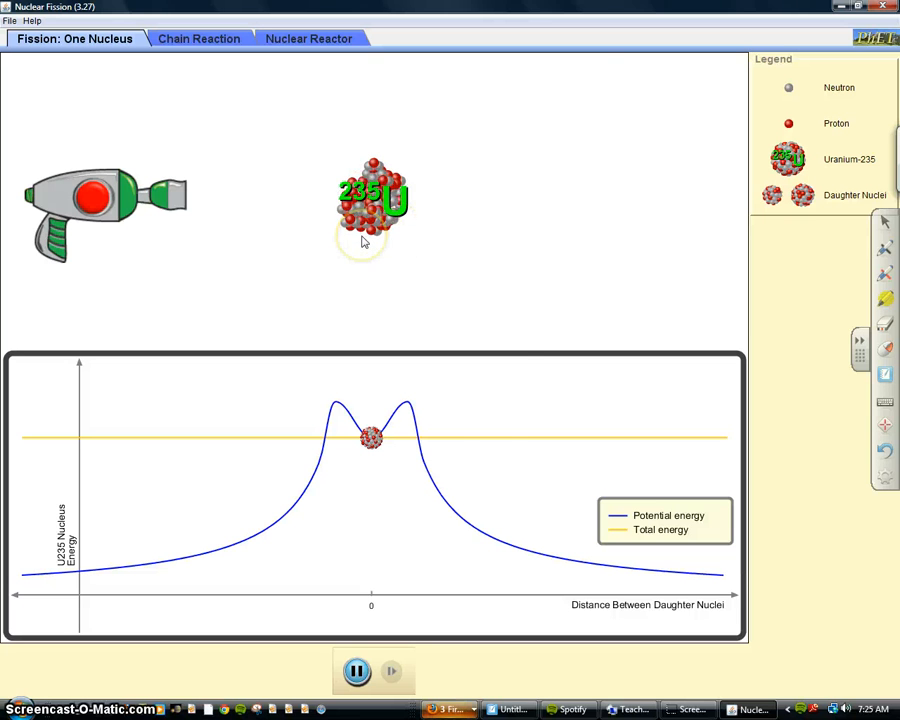
left_click(90, 198)
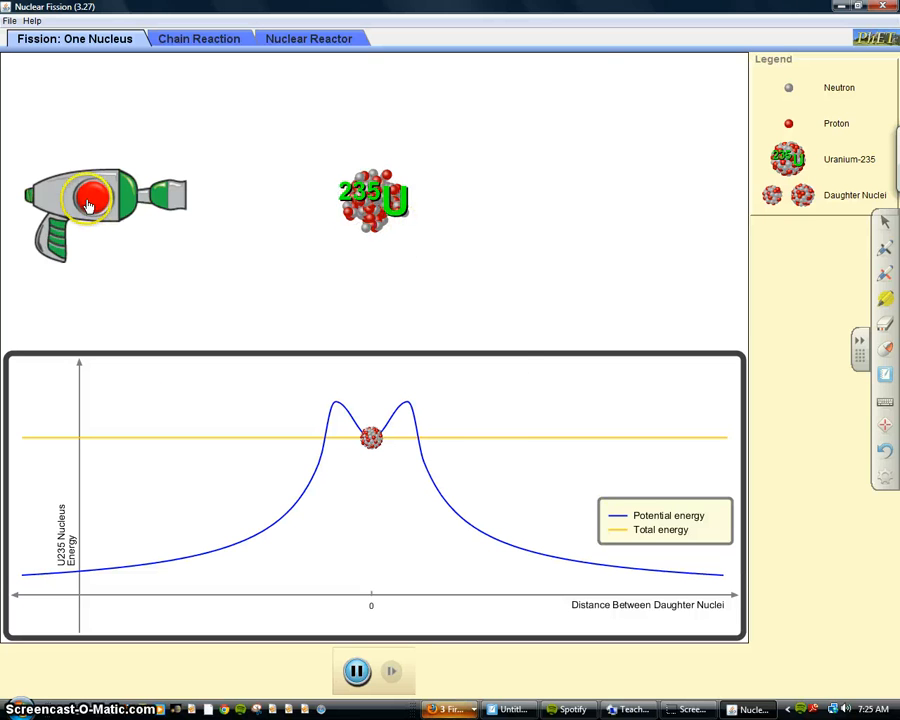
left_click(92, 197)
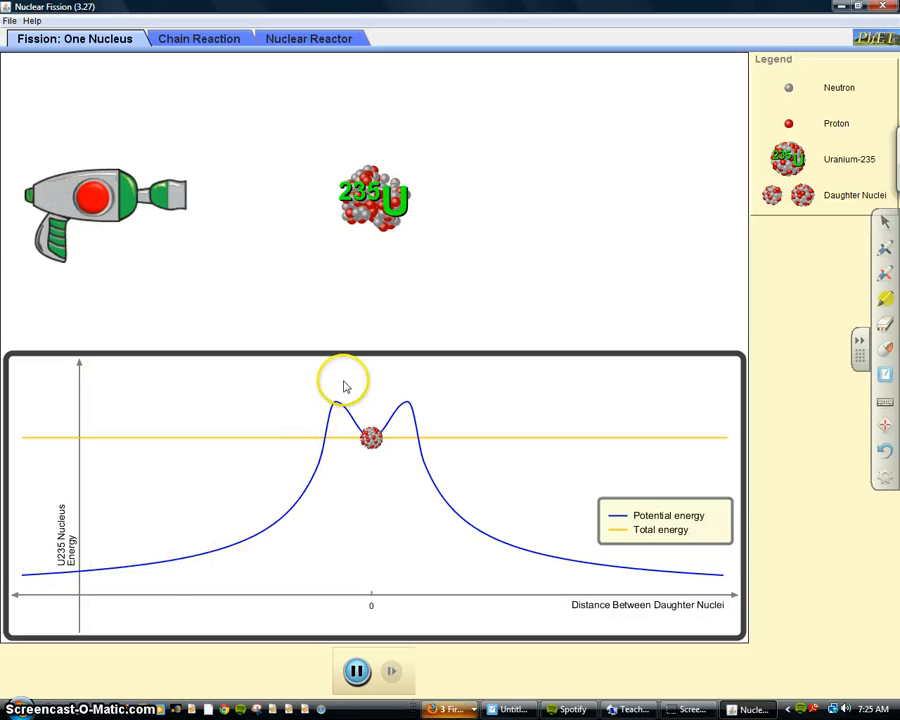
mouse_move(573, 568)
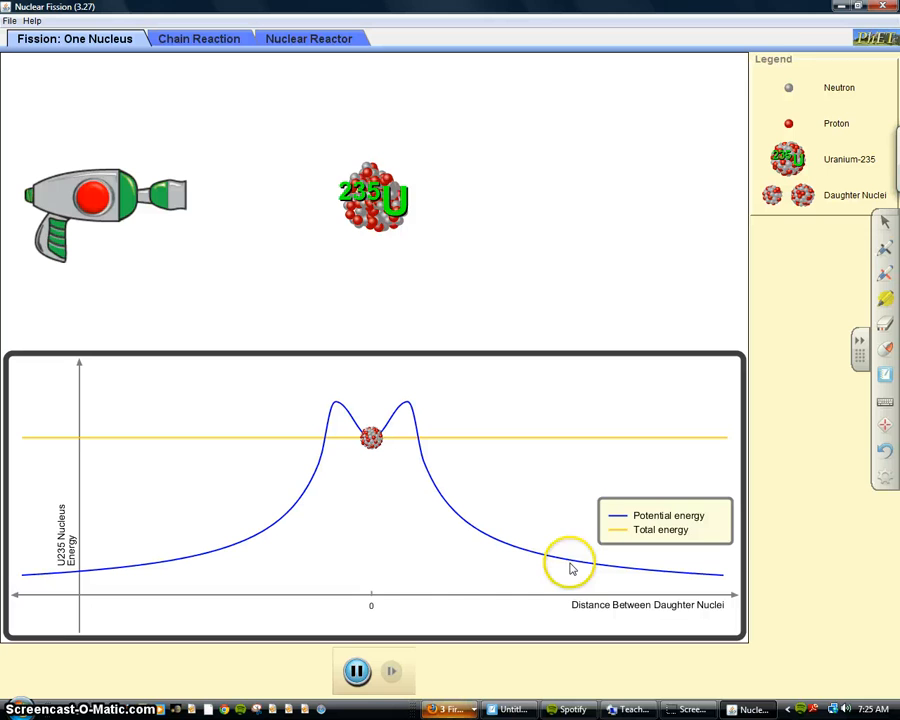
mouse_move(405, 590)
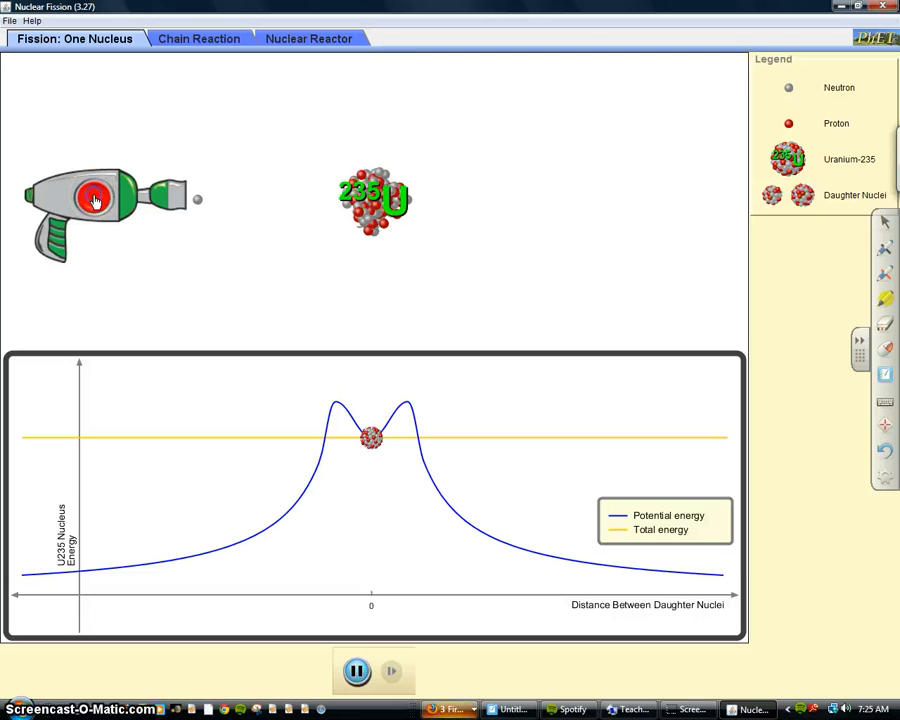
- Fire neutrons again, hitting a fresh U-235 nucleus after the first one splits
left_click(95, 198)
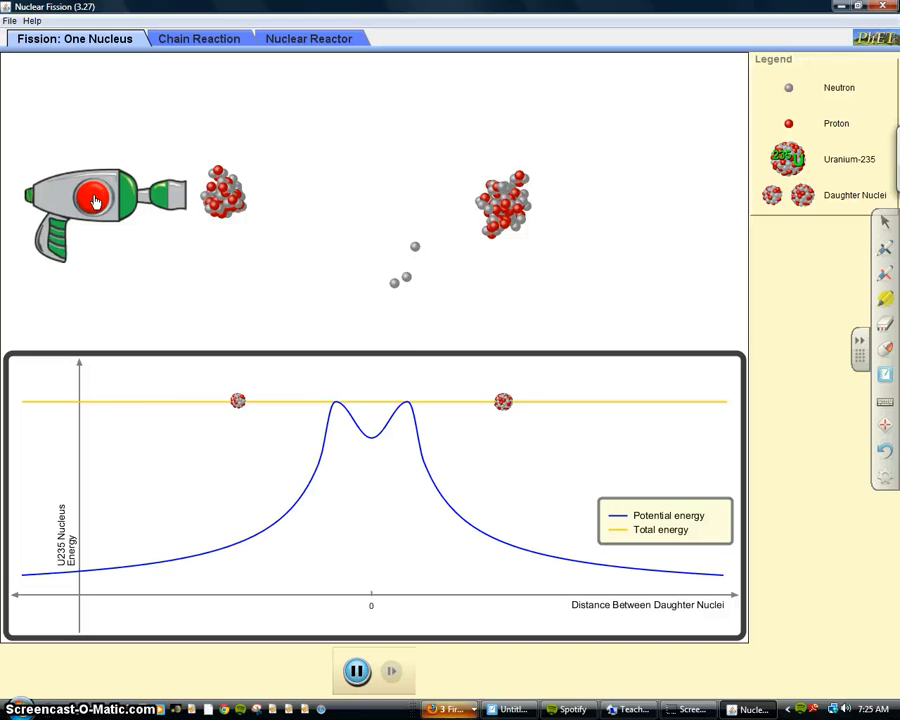
left_click(95, 199)
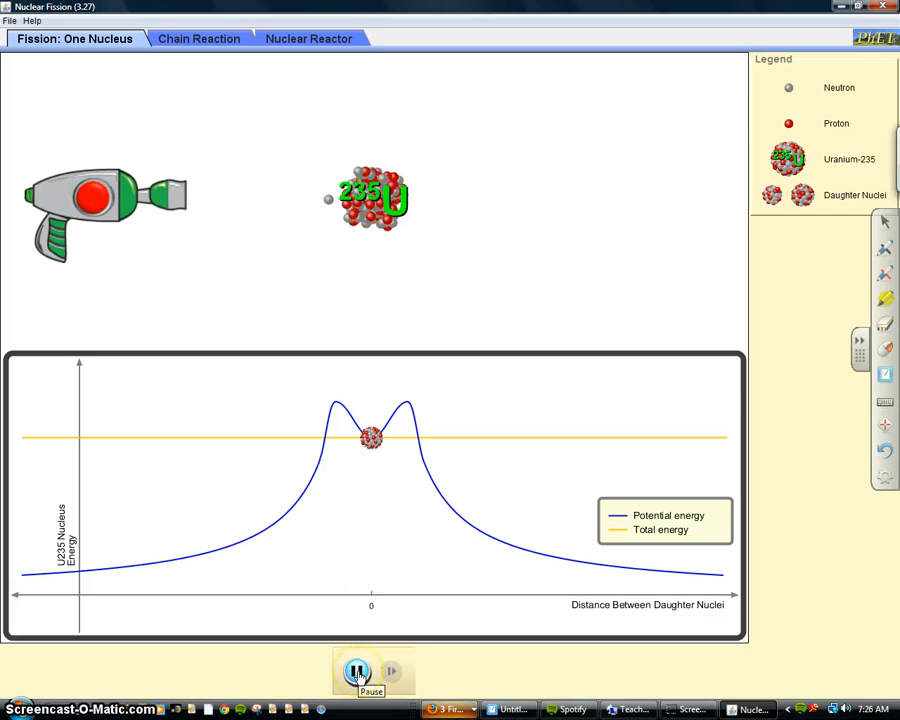
- Pause the simulation as the neutron is absorbed, freezing the nucleus as U-236
left_click(357, 671)
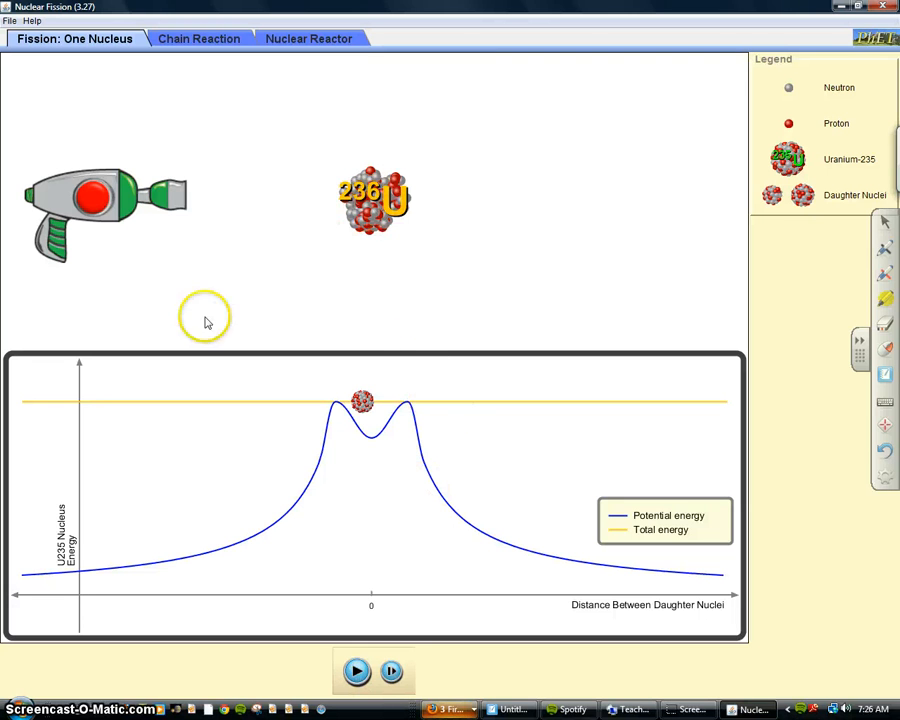
mouse_move(324, 265)
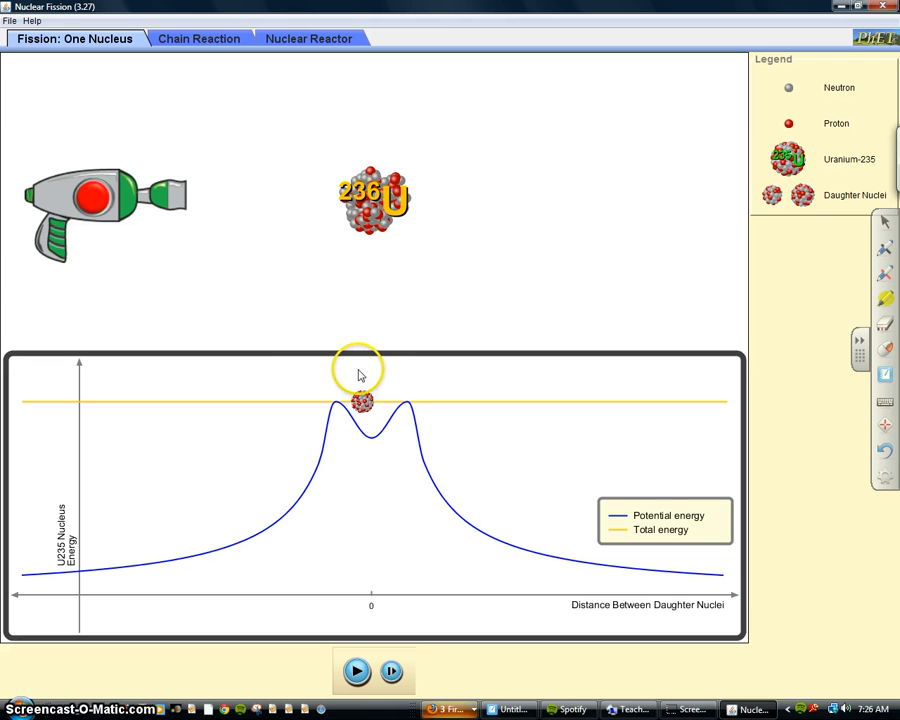
mouse_move(347, 364)
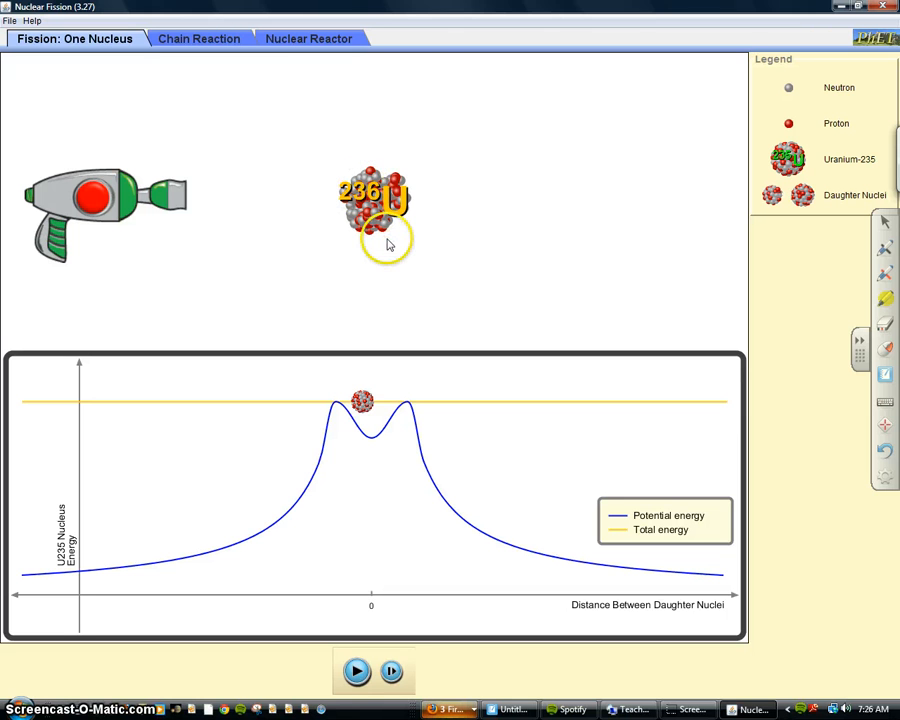
left_click_drag(388, 245, 375, 150)
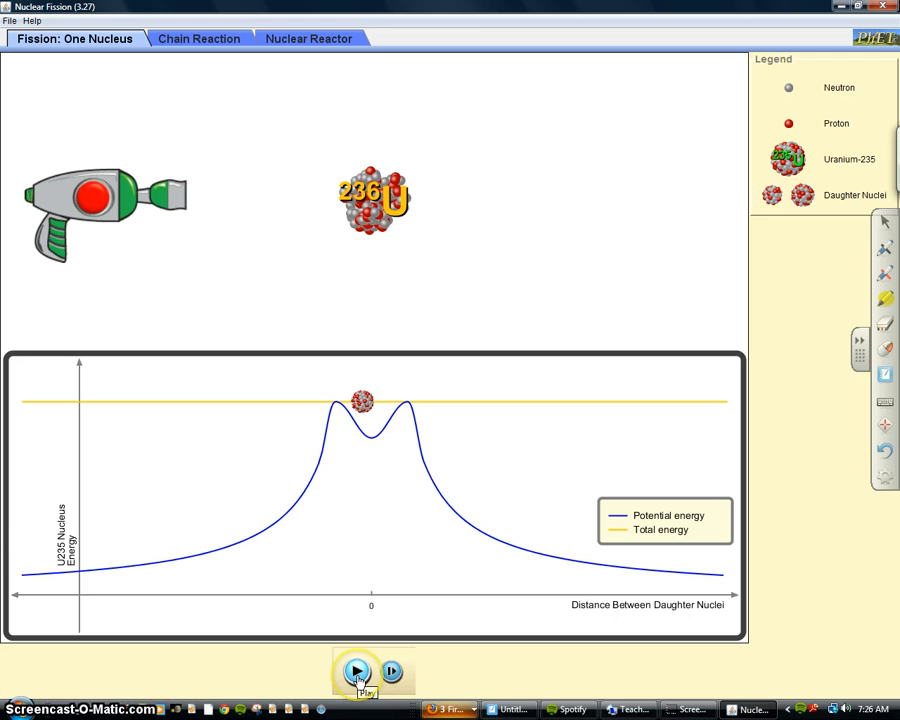
- Resume, then pause once the daughter nuclei and three neutrons fly apart
left_click(357, 671)
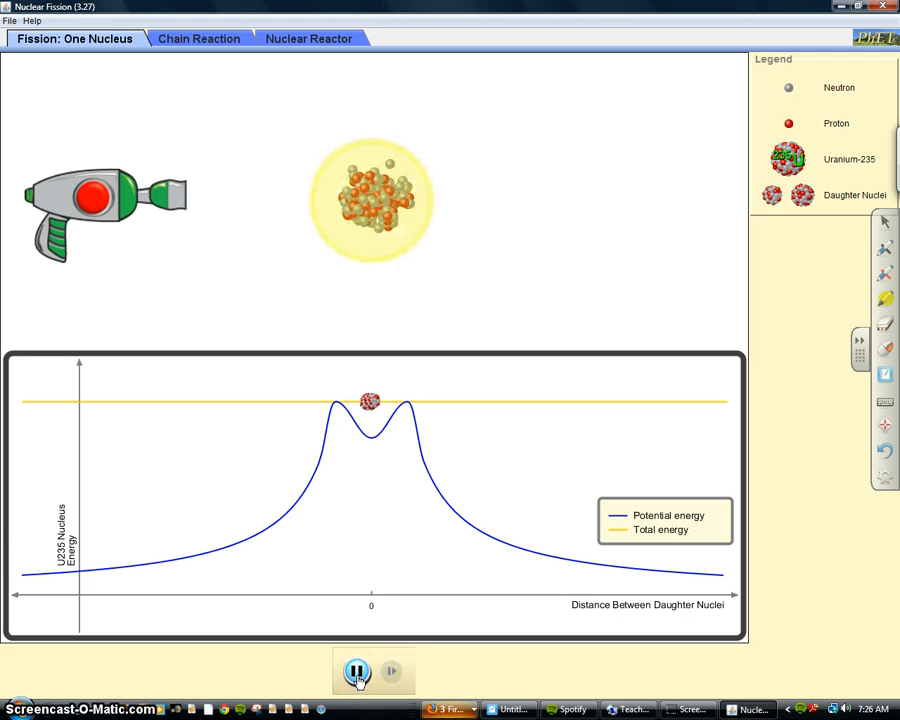
left_click(357, 671)
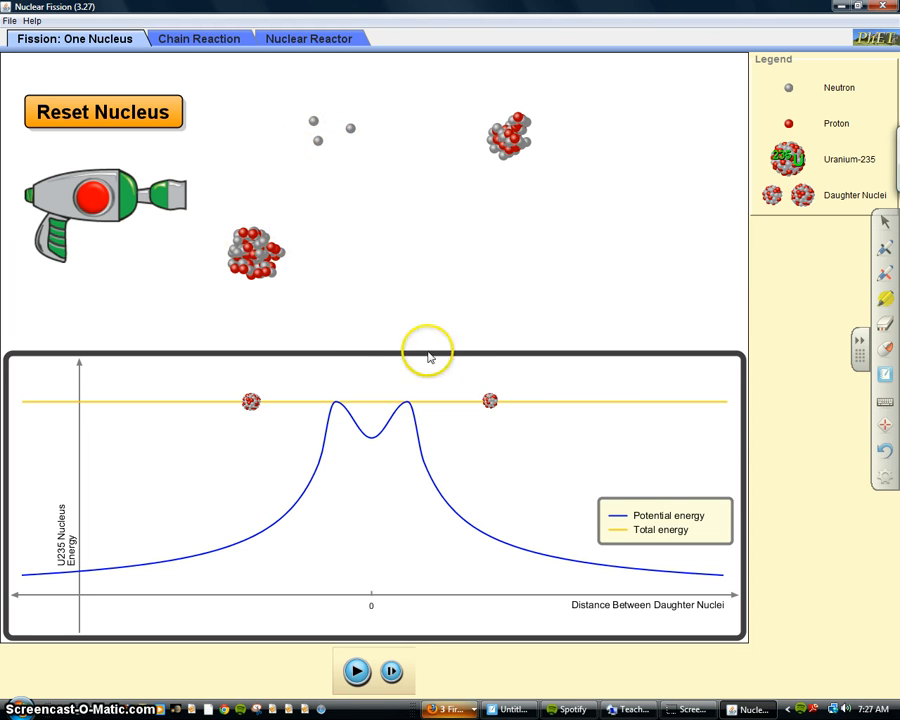
mouse_move(75, 22)
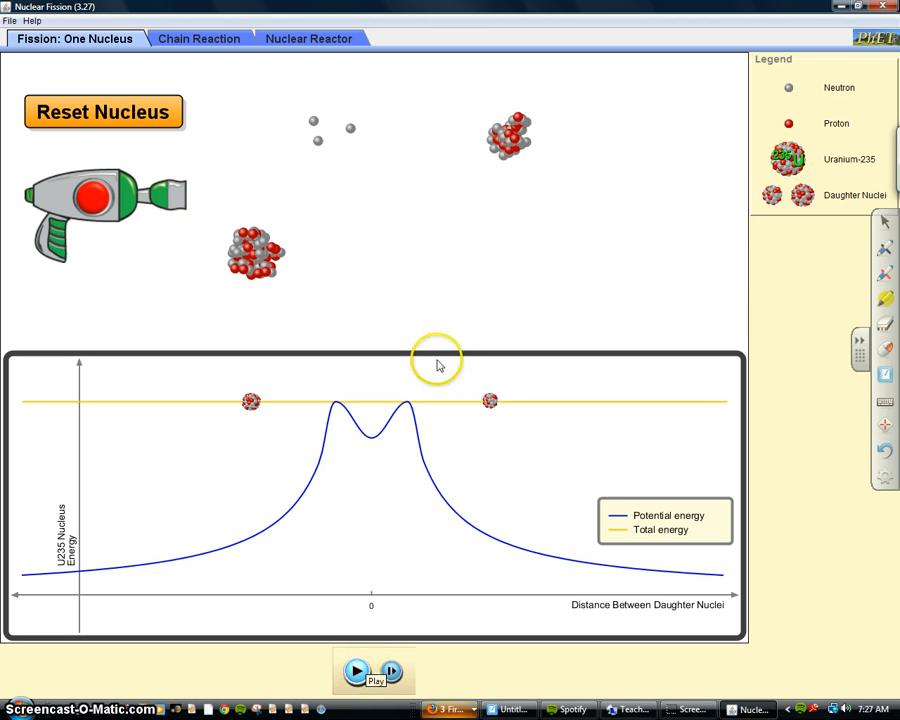
mouse_move(265, 641)
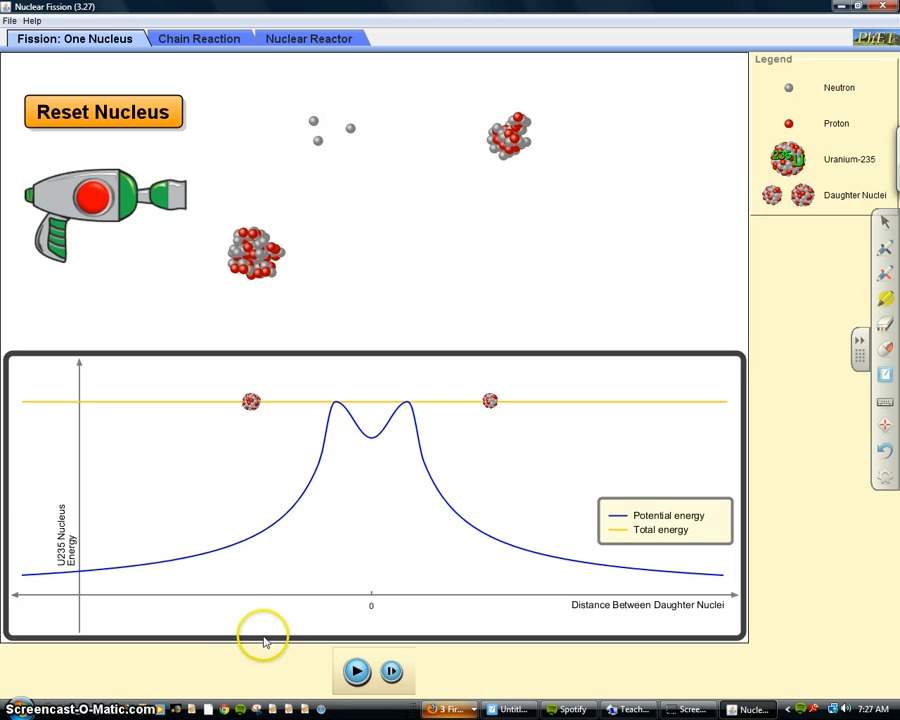